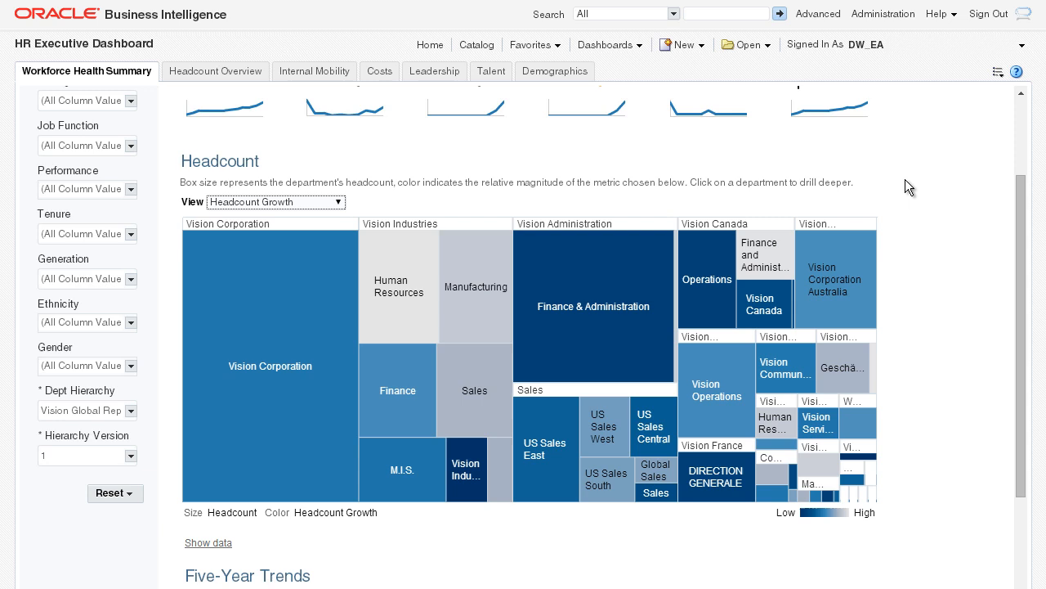
mouse_move(717, 159)
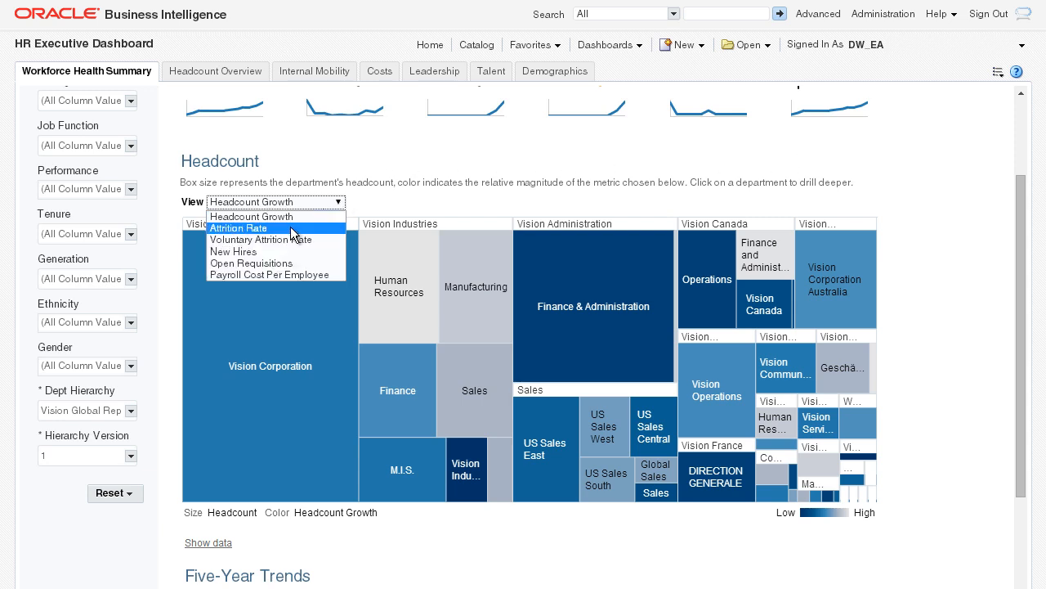
Shade the treemap by Attrition Rate and bring up Manufacturing's drill options
click(238, 229)
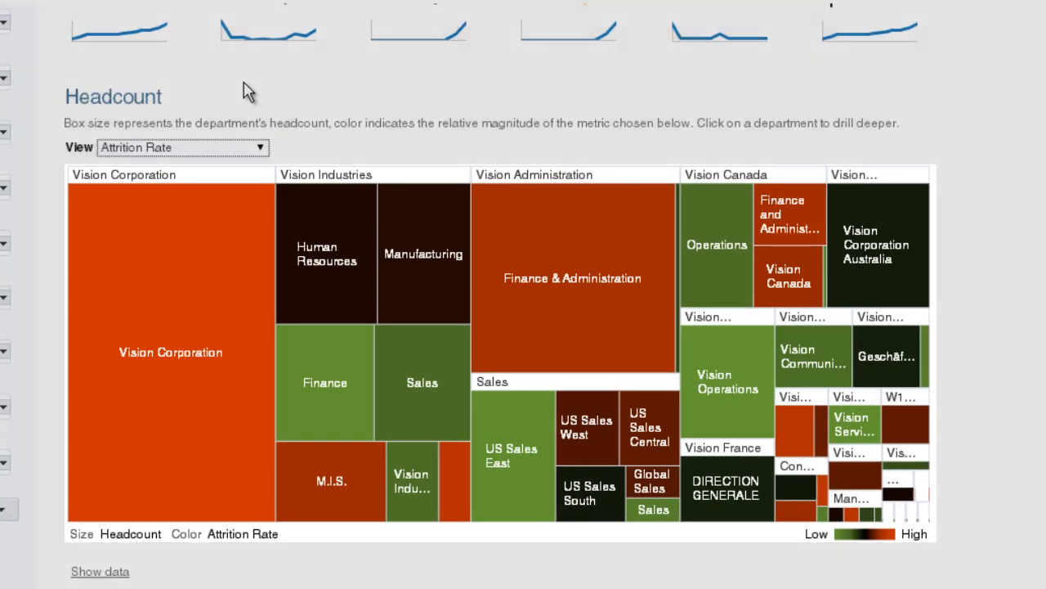
mouse_move(368, 204)
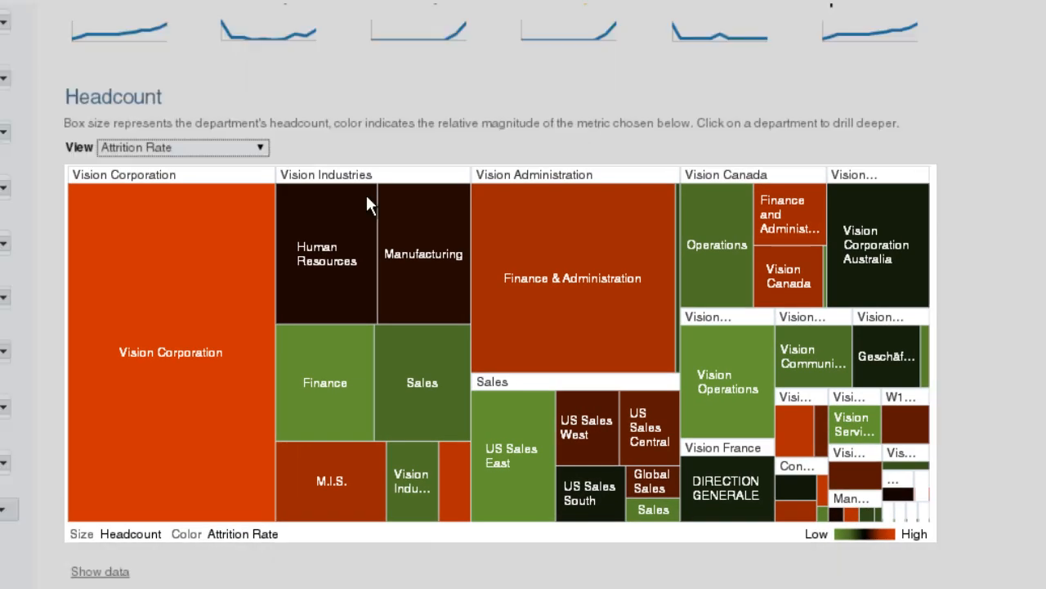
mouse_move(424, 268)
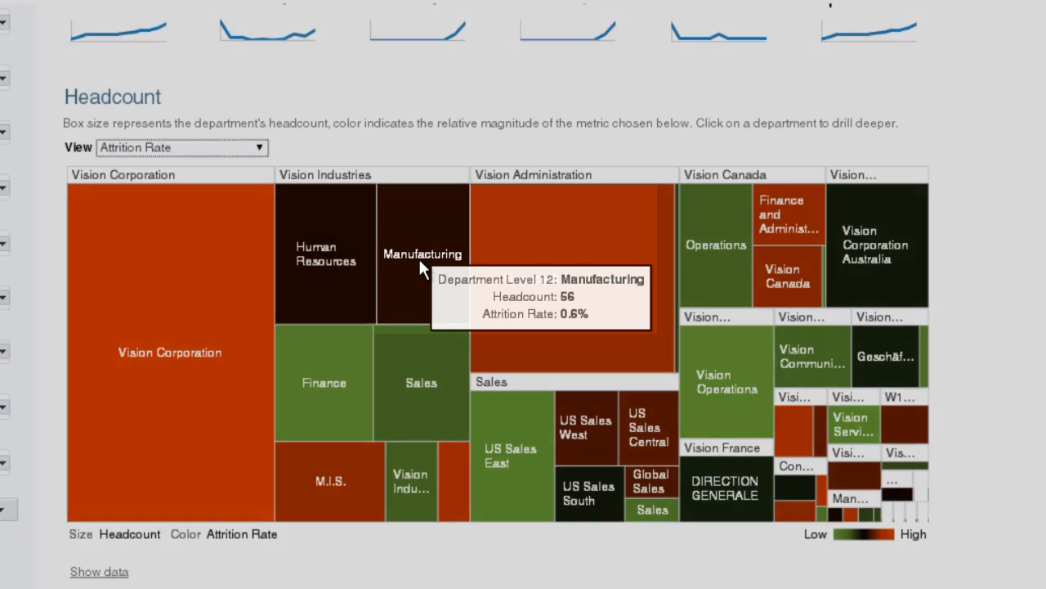
click(423, 254)
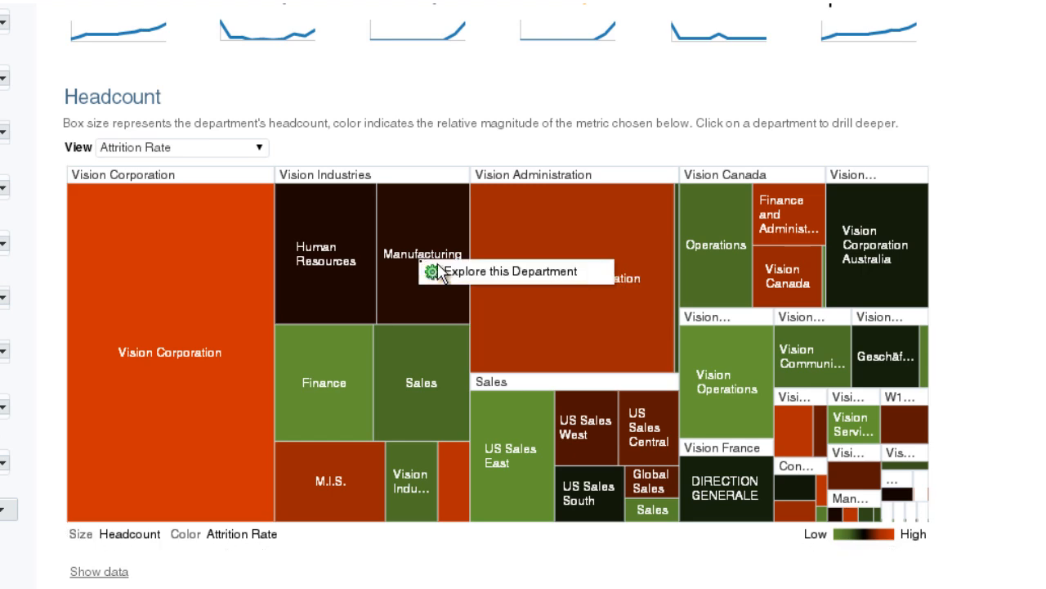
mouse_move(485, 90)
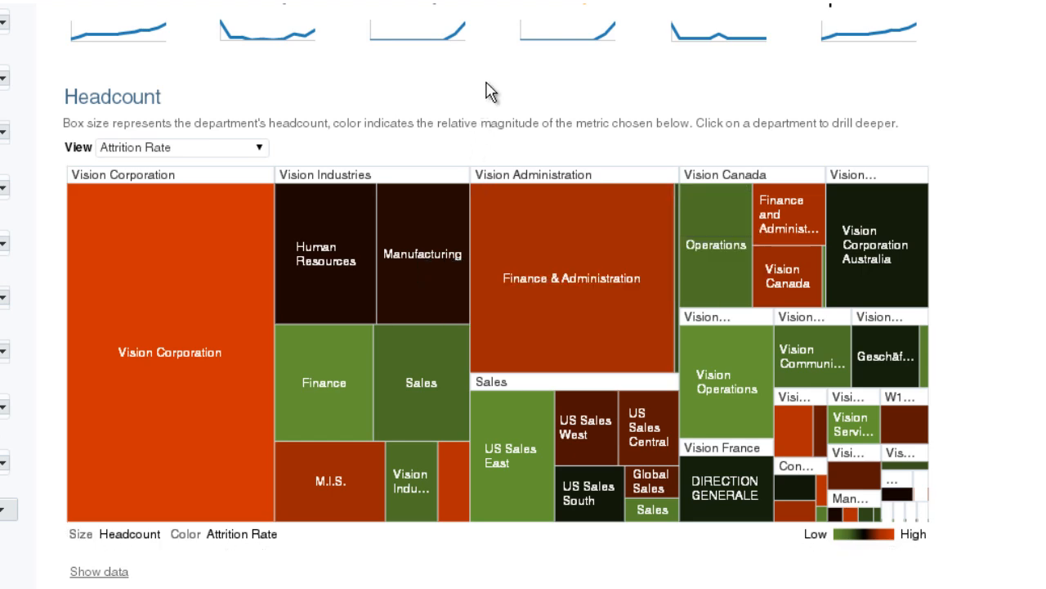
Scroll to the Losses chart and break terminations down by Job Family instead of Reason for Leaving
scroll(up, 3)
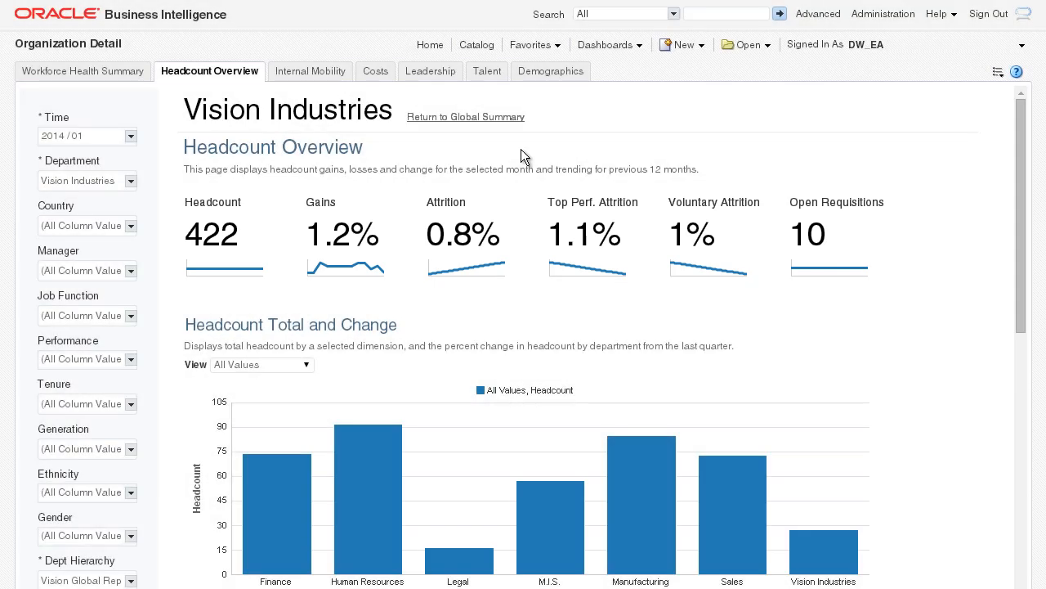
scroll(down, 3)
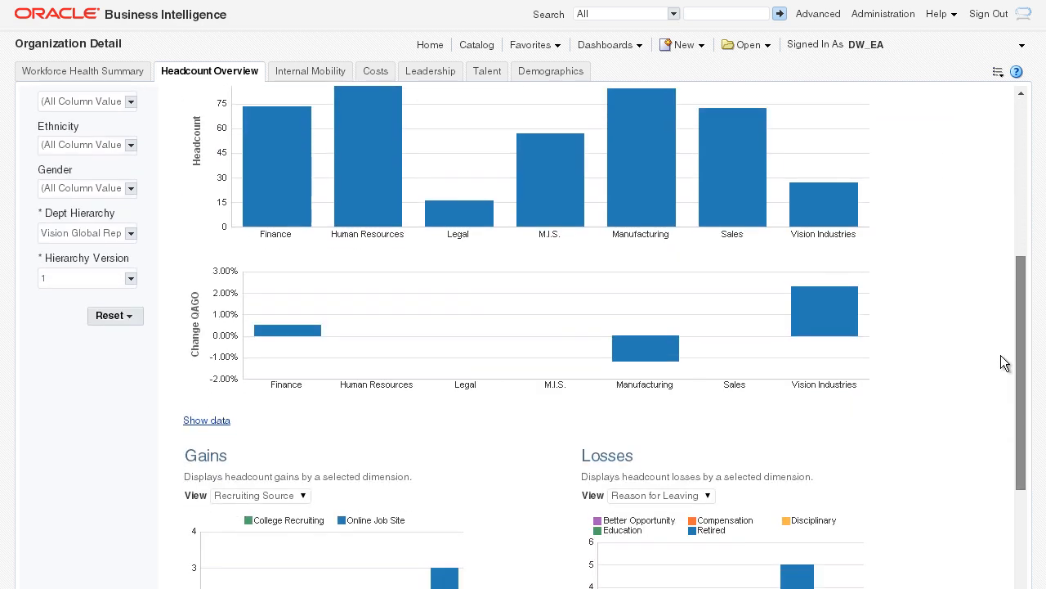
scroll(down, 3)
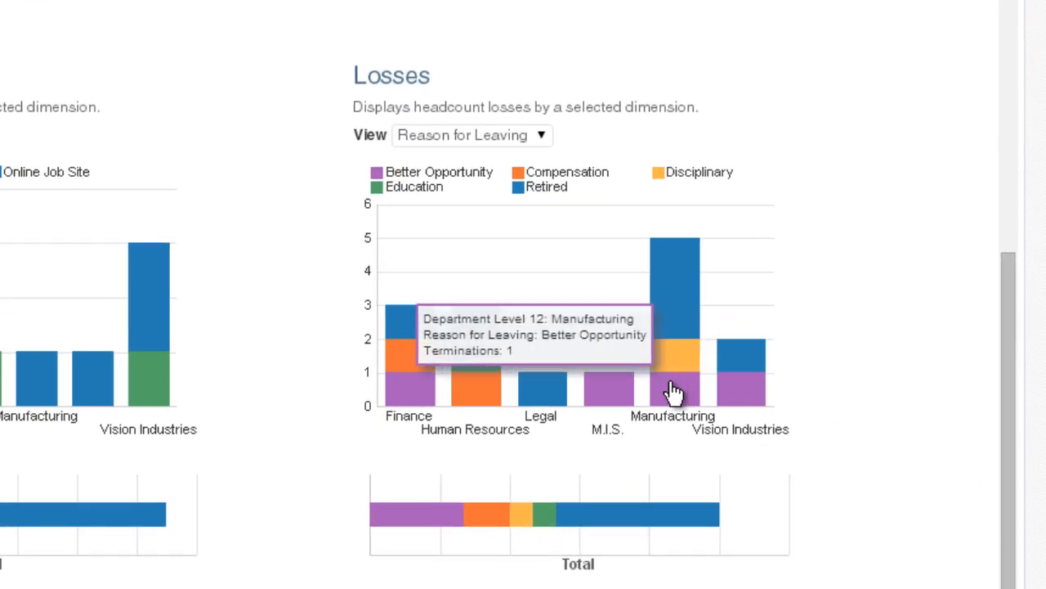
mouse_move(685, 355)
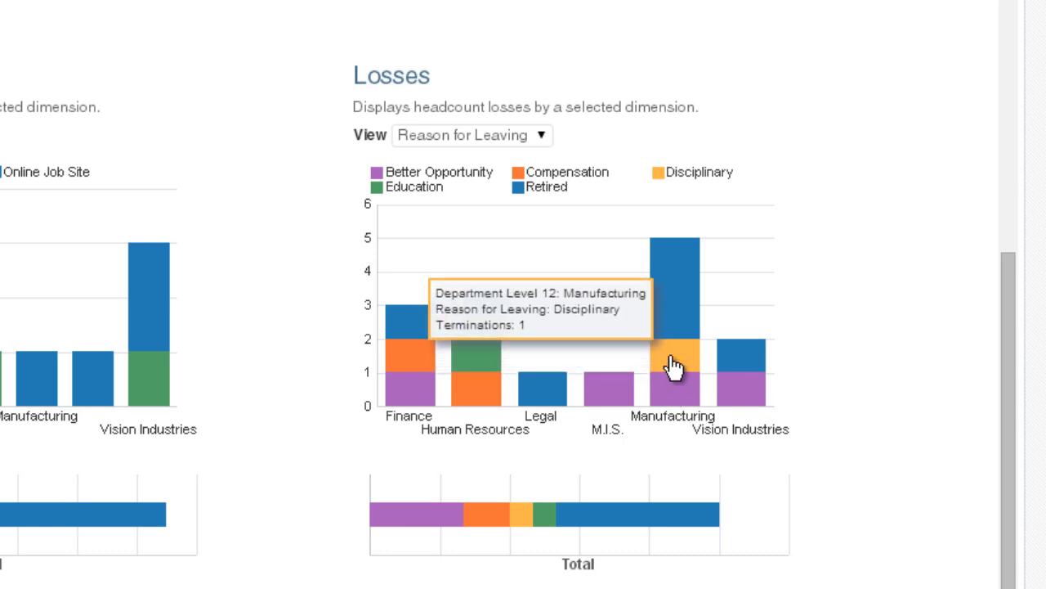
mouse_move(682, 274)
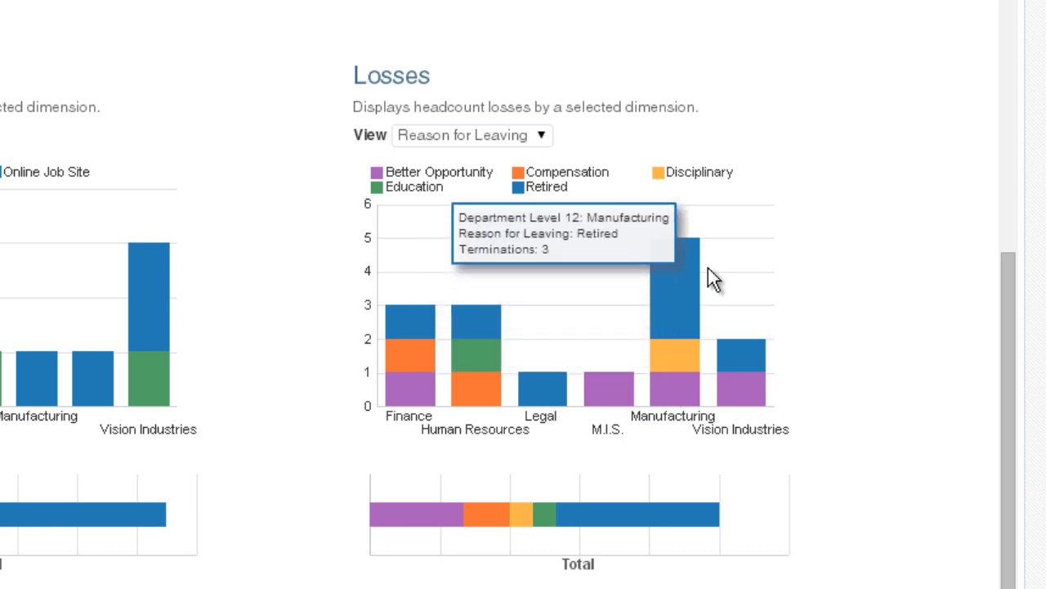
click(470, 135)
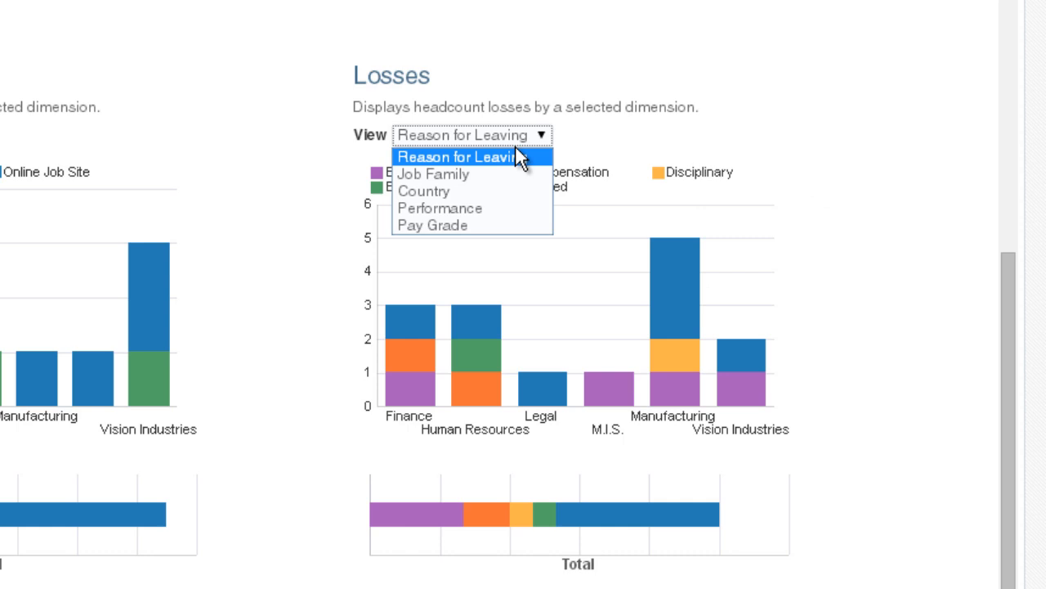
click(433, 173)
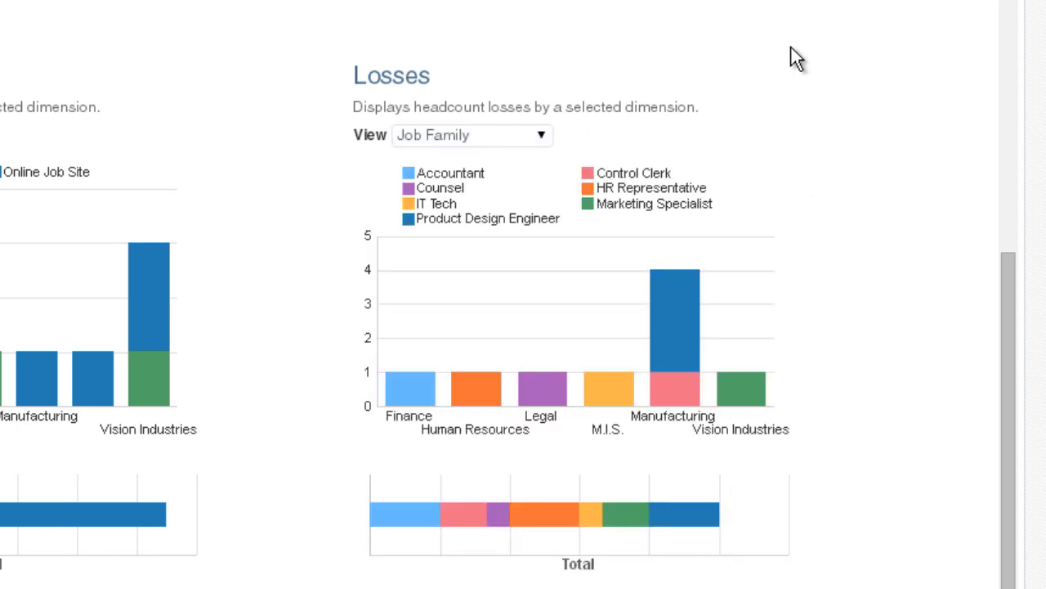
mouse_move(674, 299)
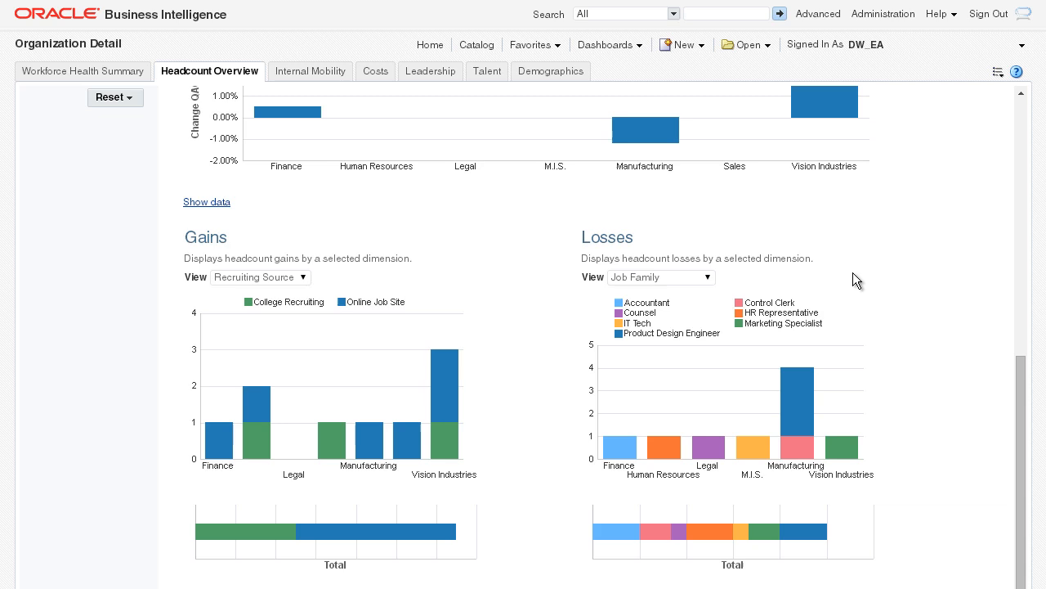
mouse_move(784, 238)
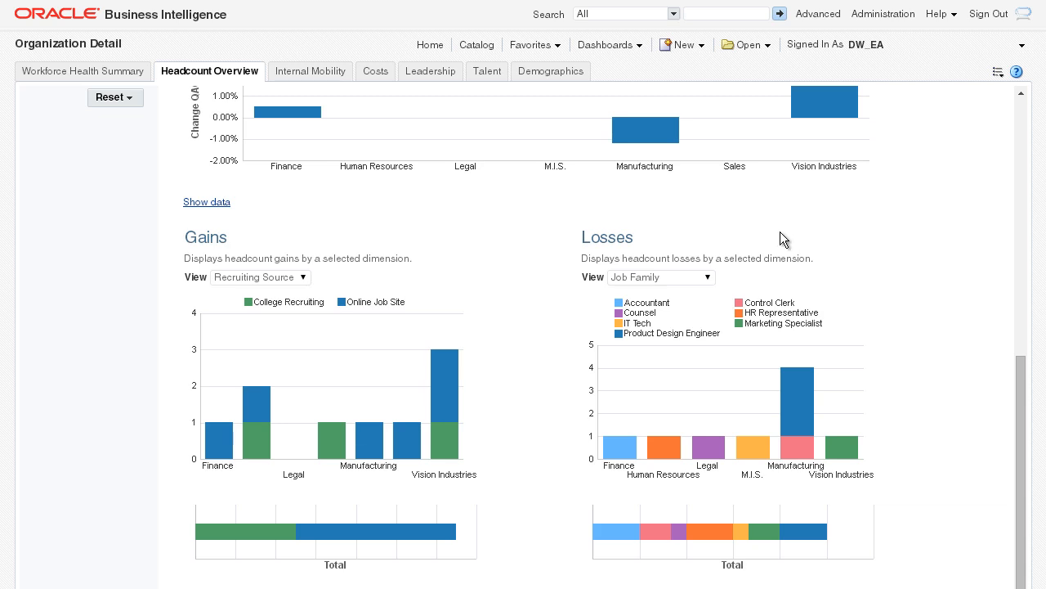
Switch to the Talent page and scroll down to the Pay for Performance chart
click(483, 71)
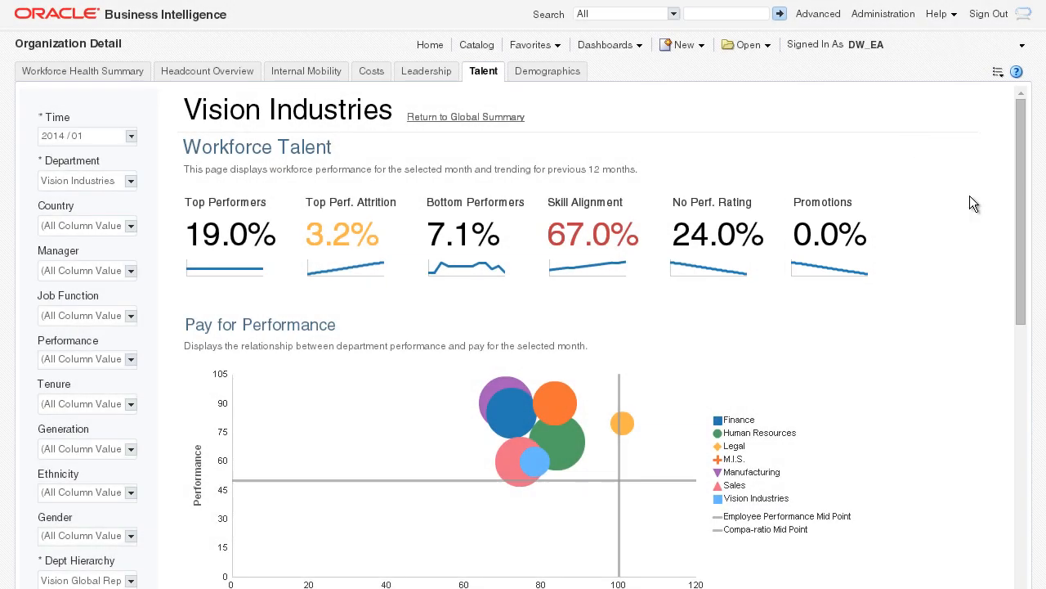
scroll(down, 3)
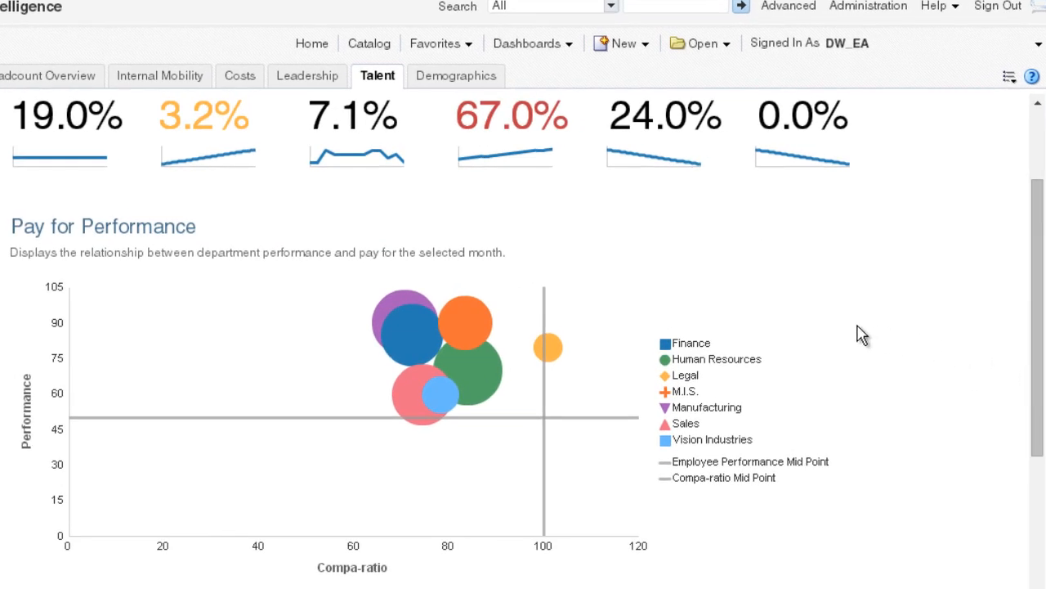
mouse_move(407, 309)
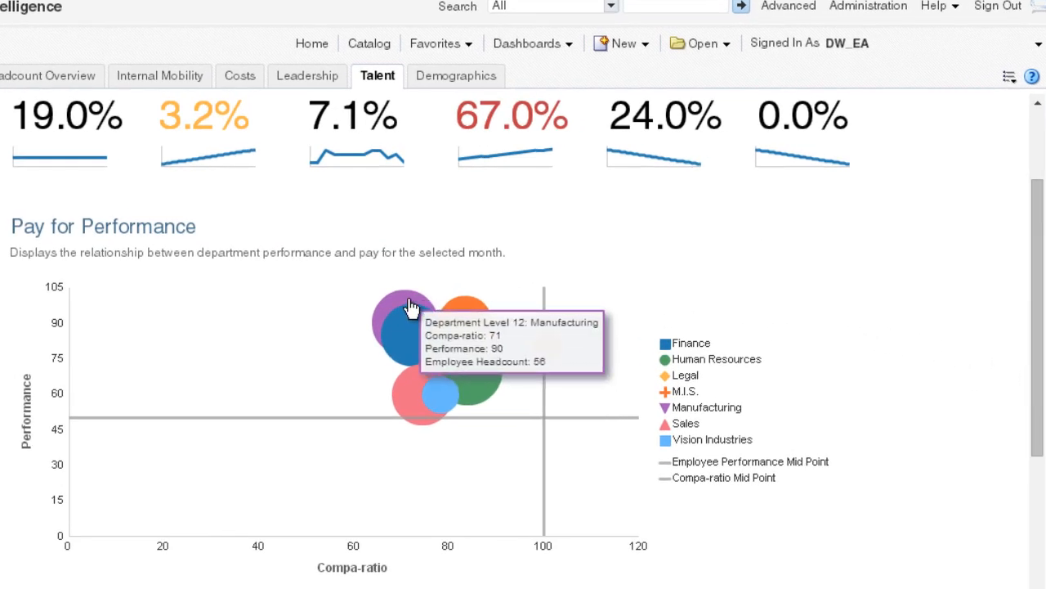
mouse_move(401, 338)
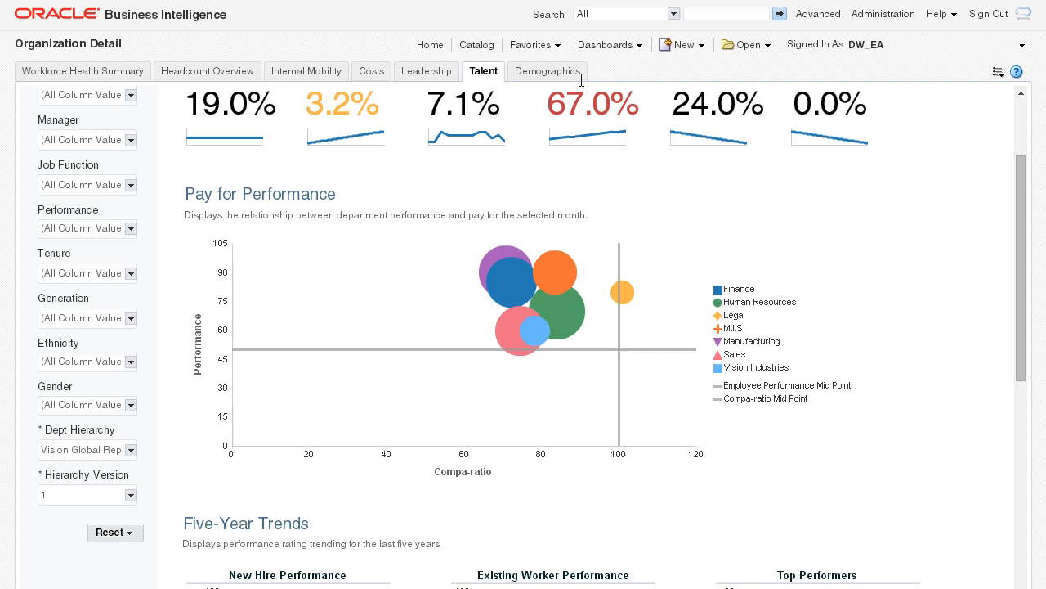
click(548, 71)
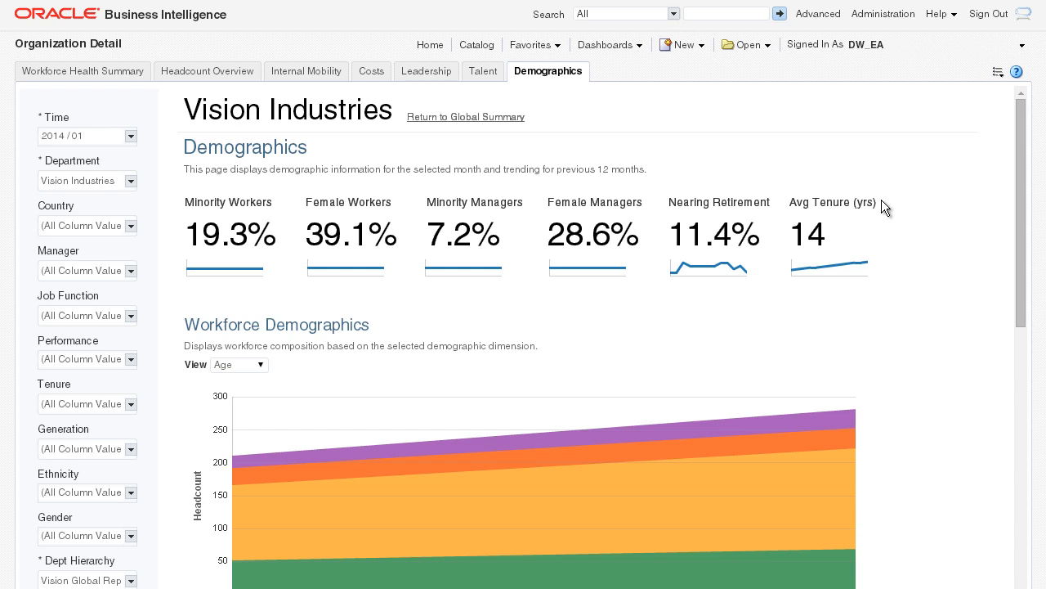
scroll(down, 3)
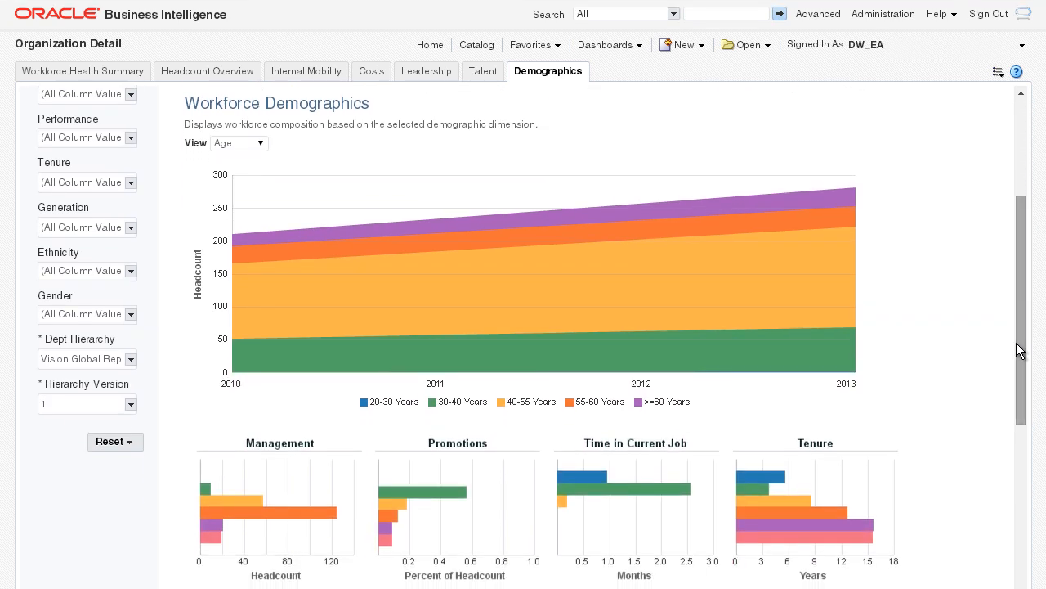
mouse_move(965, 346)
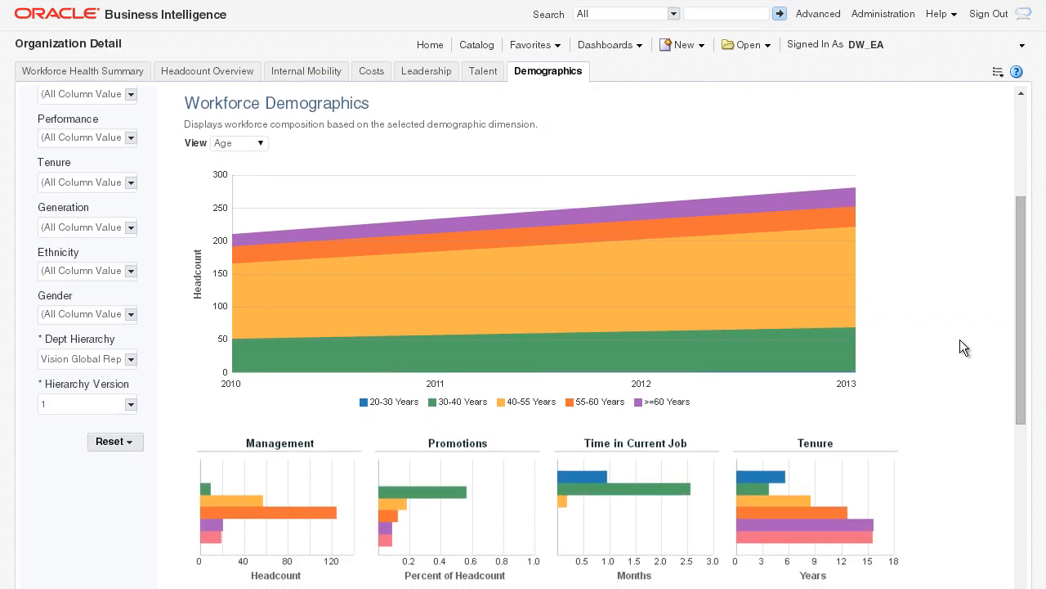
scroll(down, 3)
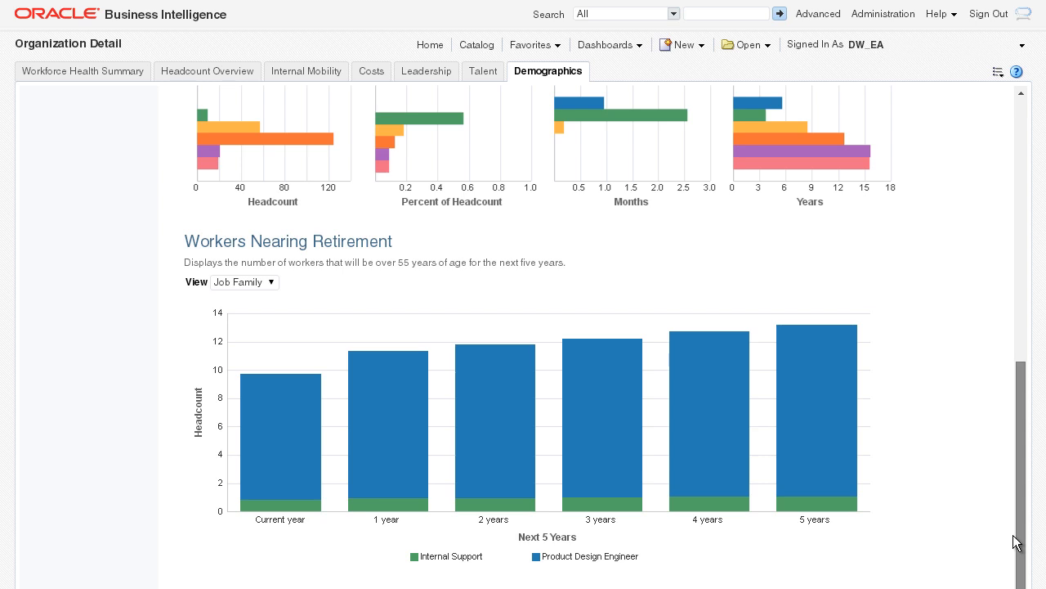
mouse_move(938, 533)
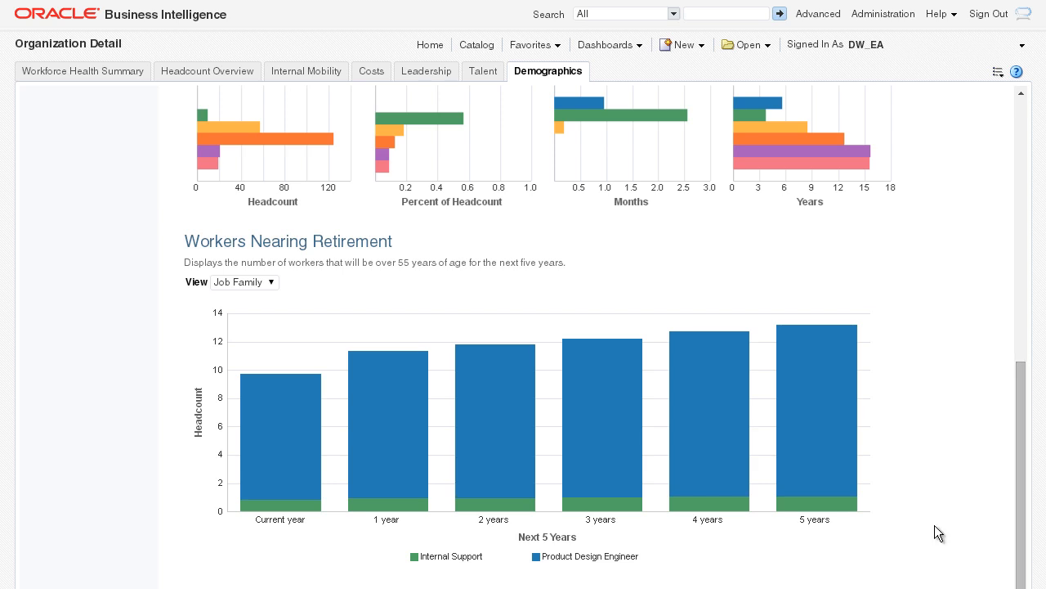
mouse_move(815, 438)
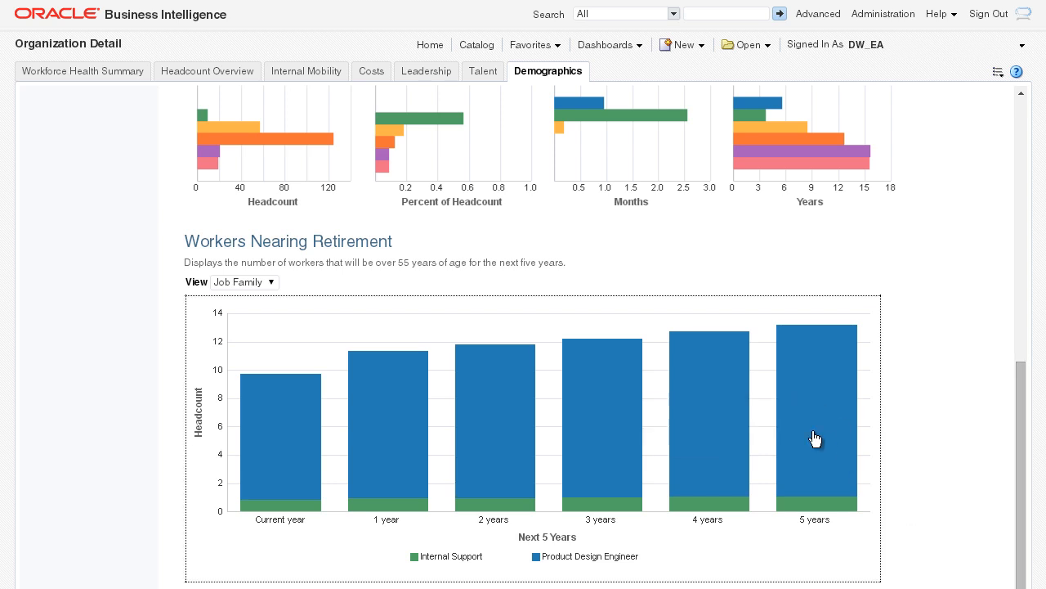
mouse_move(967, 426)
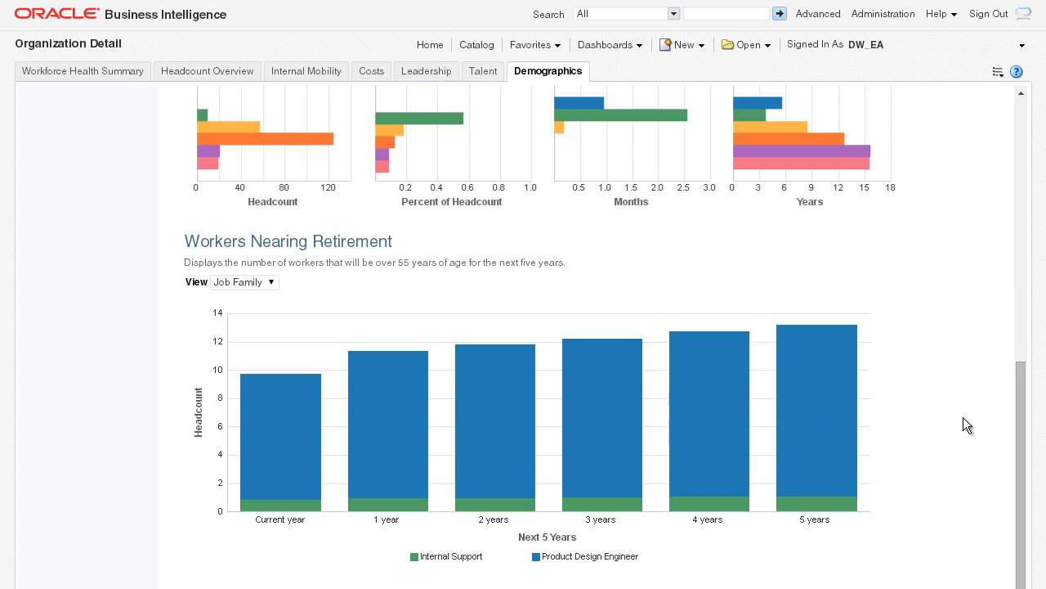
mouse_move(831, 424)
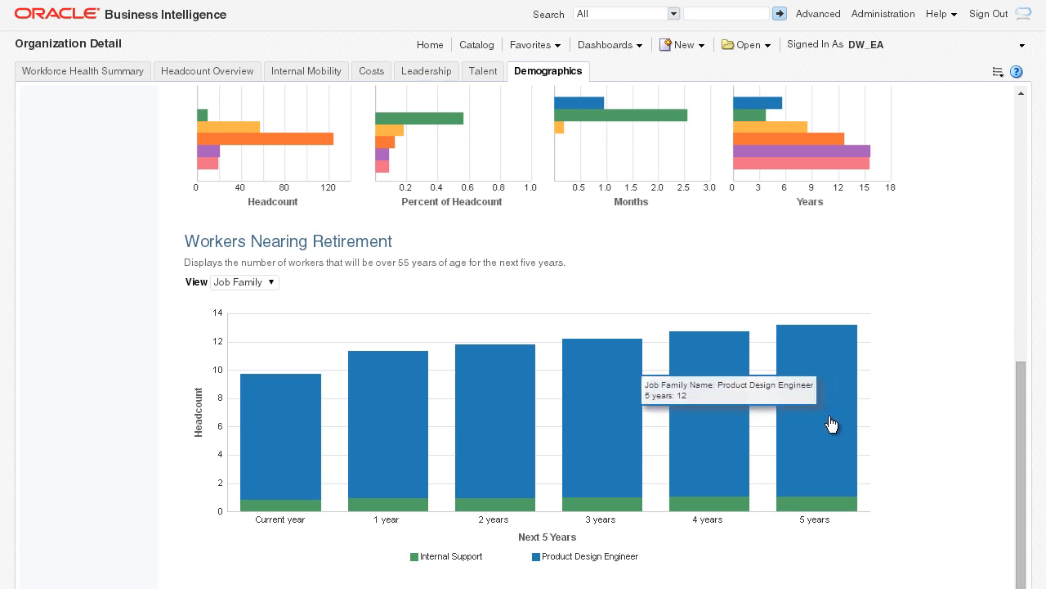
mouse_move(718, 423)
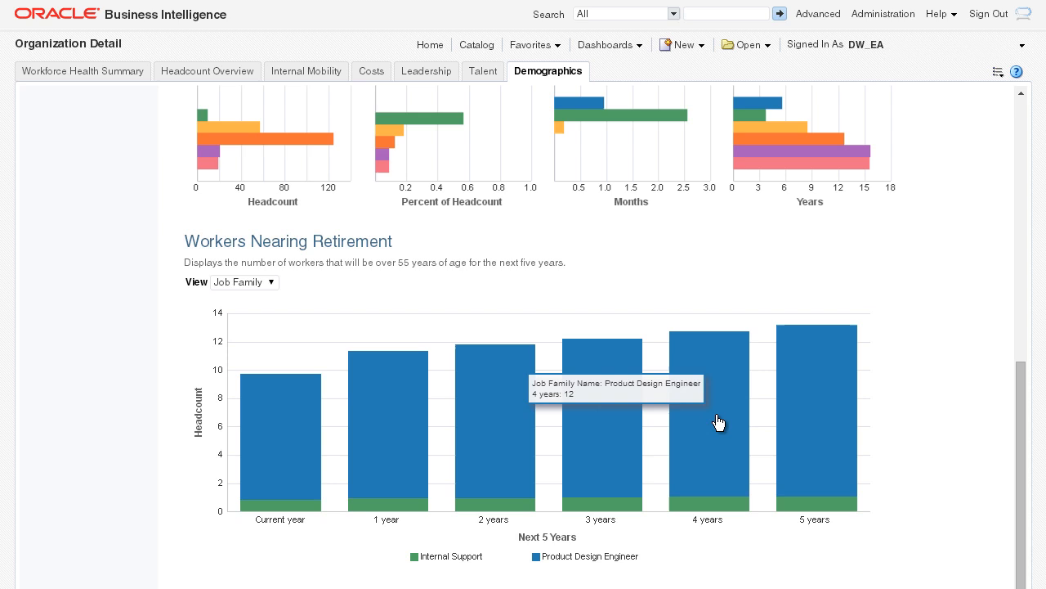
mouse_move(616, 421)
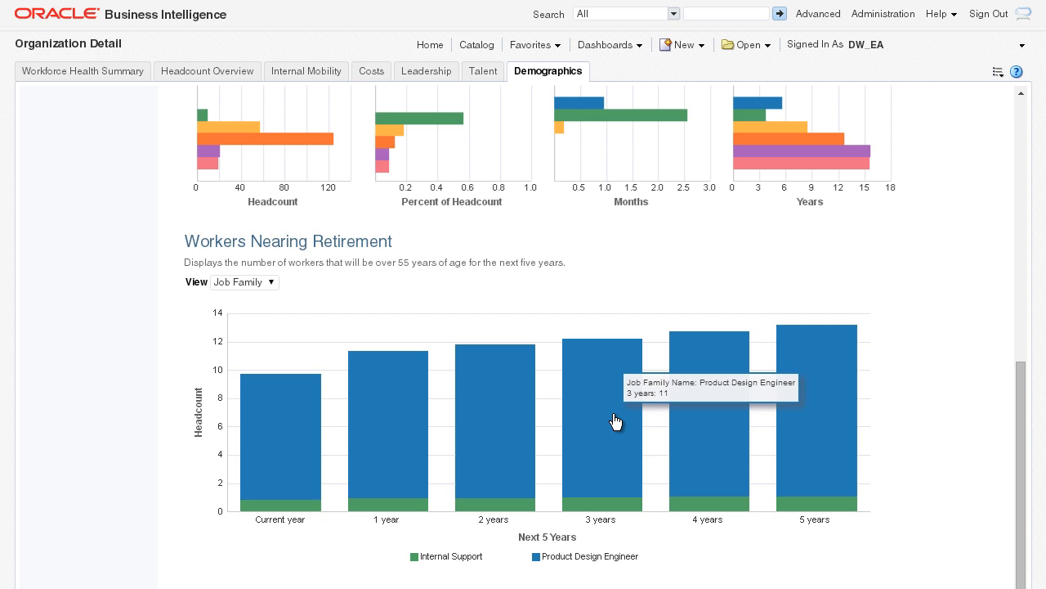
scroll(up, 3)
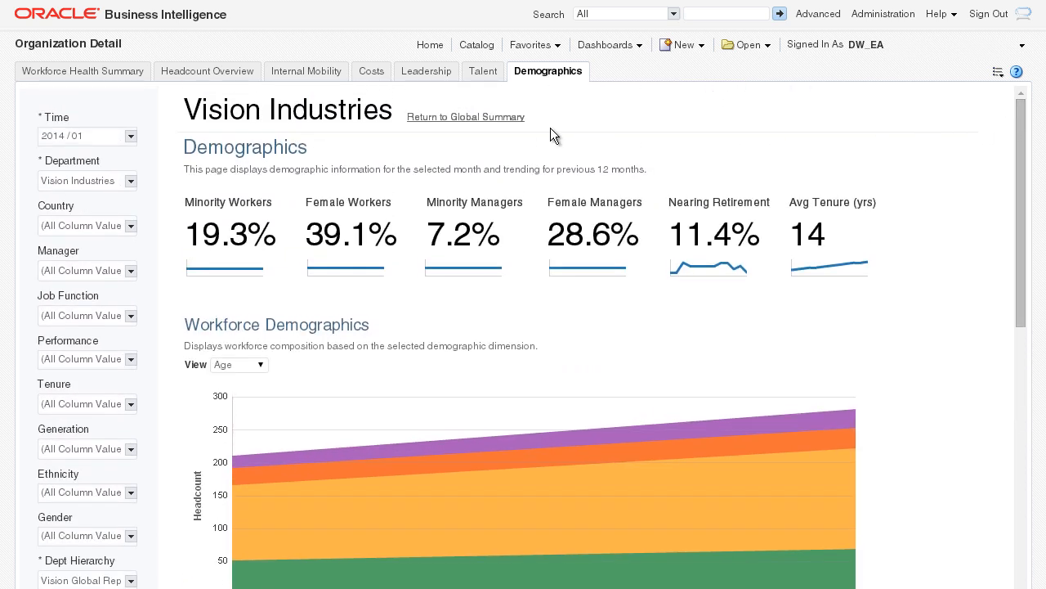
mouse_move(689, 117)
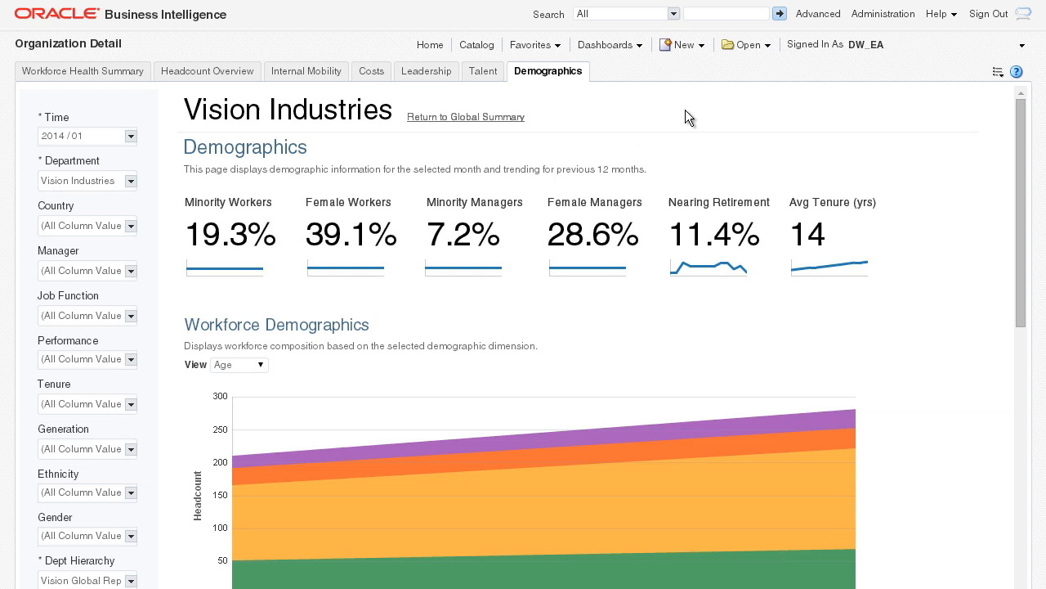
Return to the Global Summary and go to the Internal Mobility page
click(82, 71)
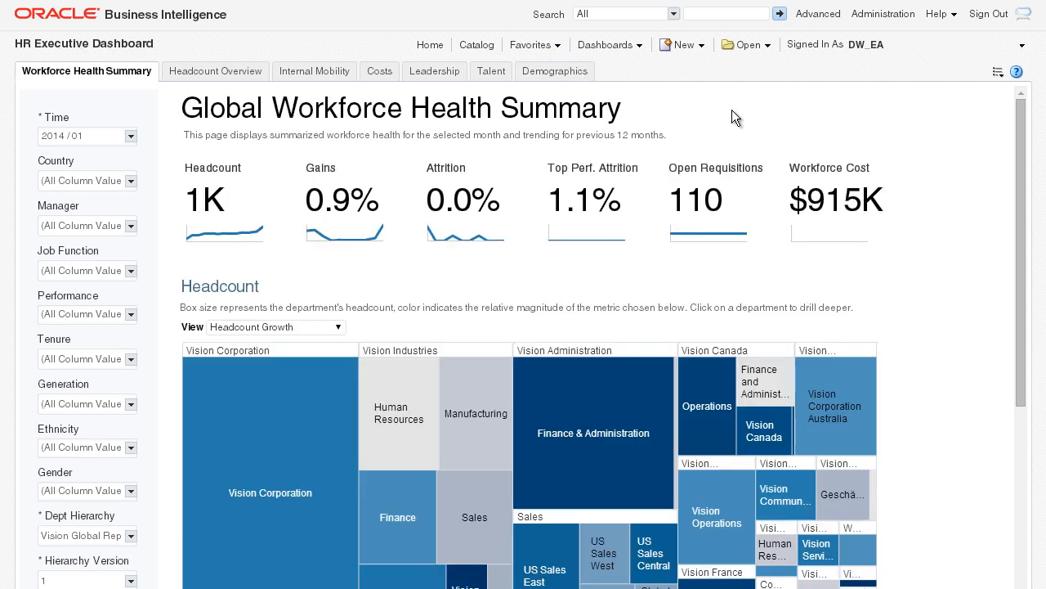
mouse_move(314, 71)
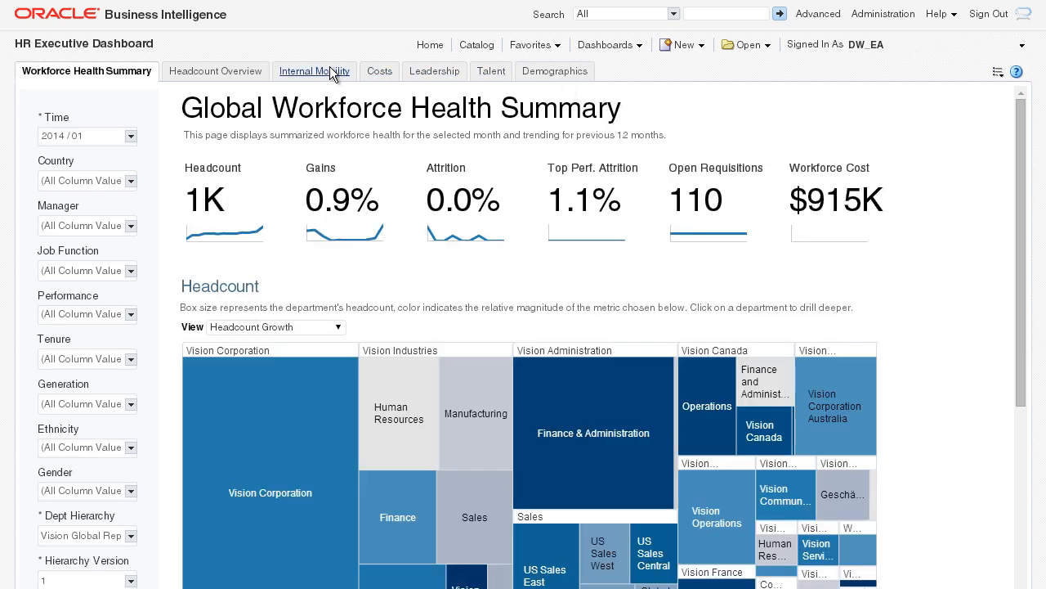
click(313, 71)
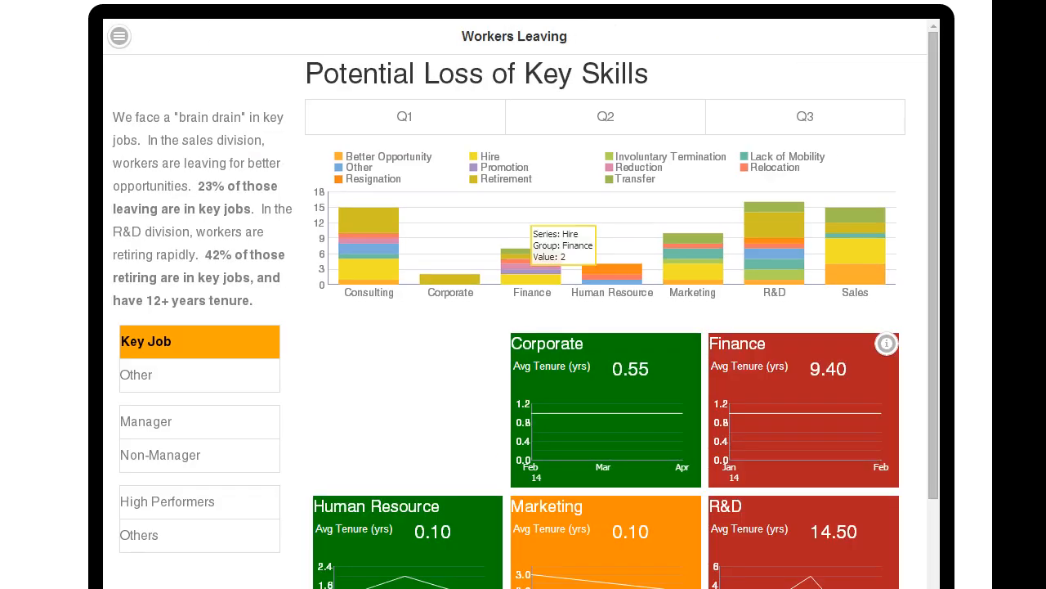
Open Worker Distribution and Cost and view California and Illinois cost per worker and worker counts
click(119, 36)
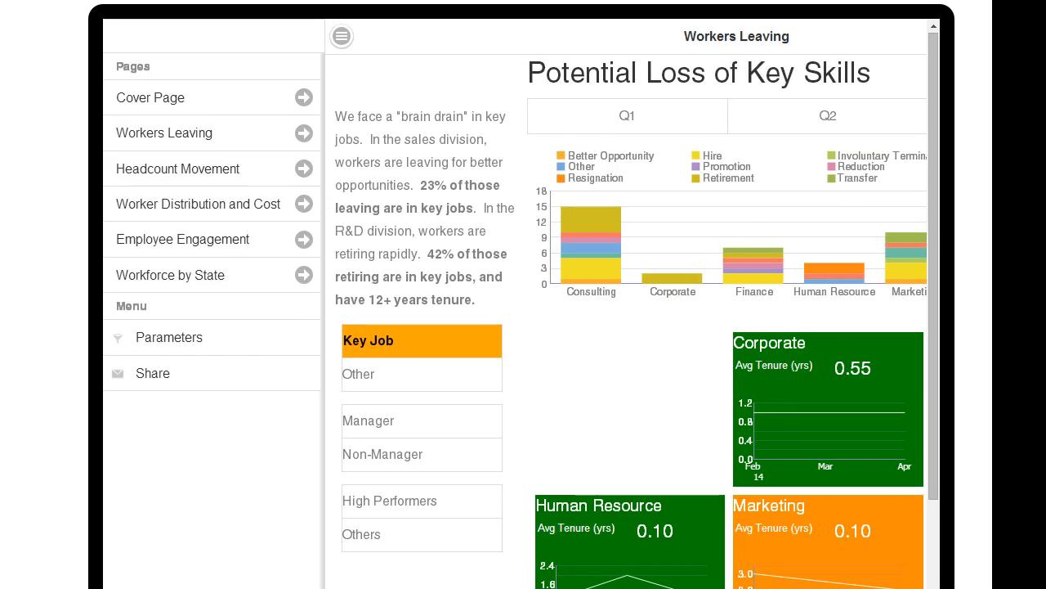
click(199, 204)
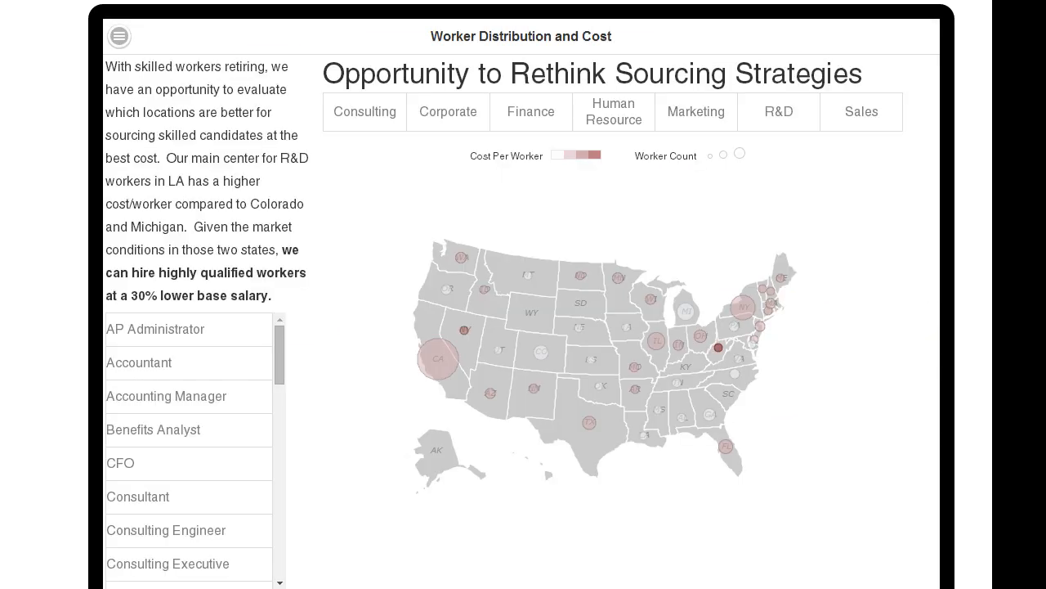
click(437, 357)
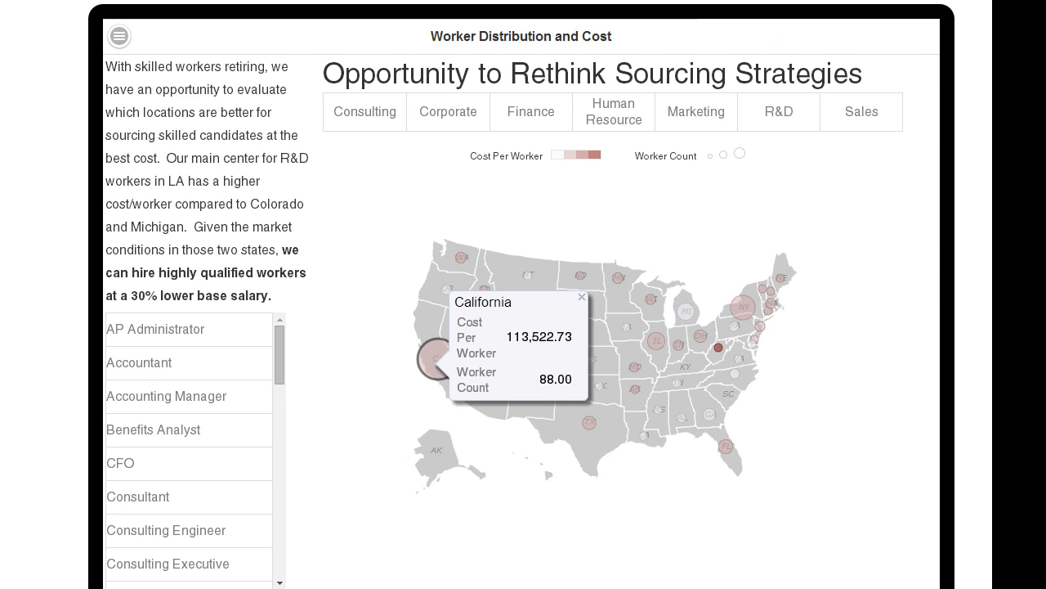
click(646, 341)
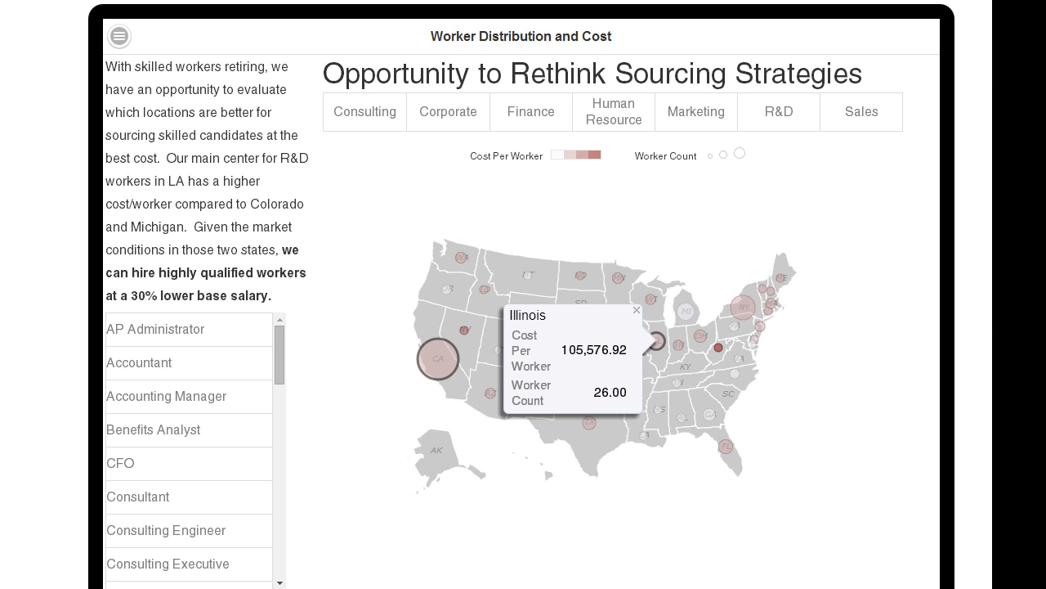